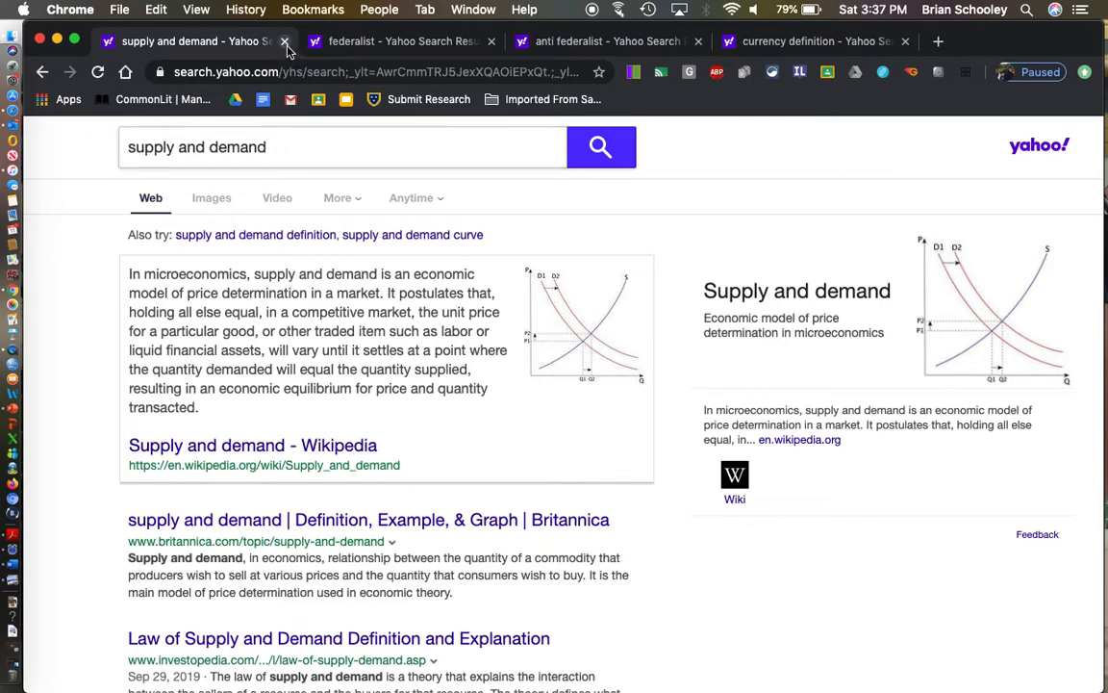
- Close the supply and demand tab, then the federalist tab after reviewing its definition
{"action": "left_click", "coordinate": [287, 42]}
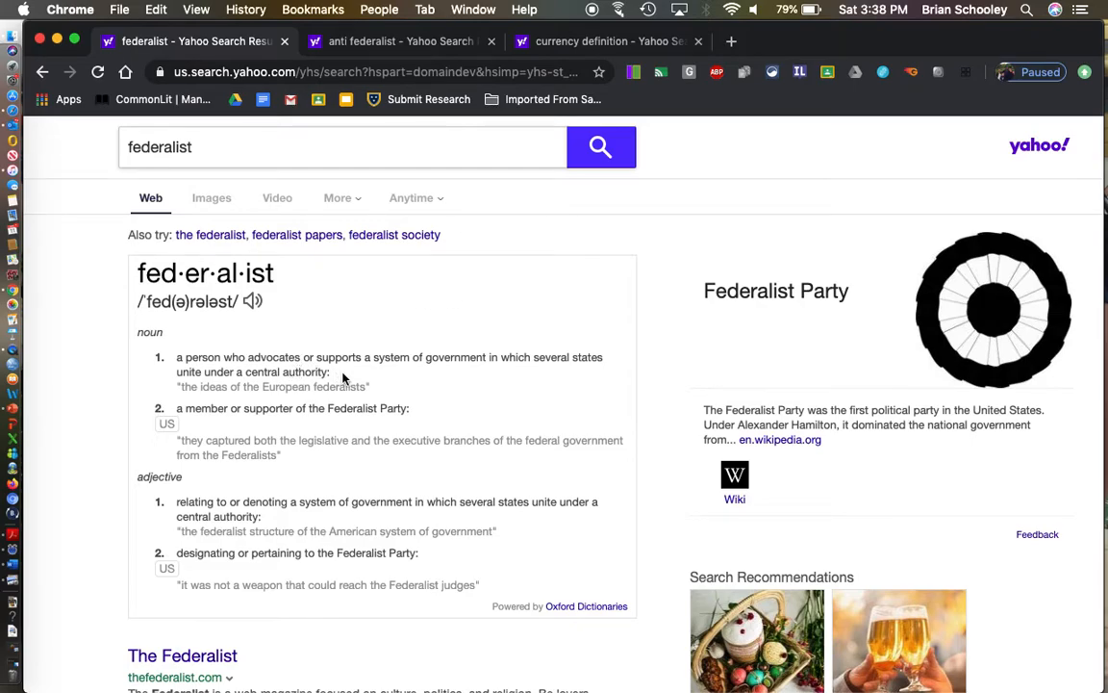
{"action": "mouse_move", "coordinate": [438, 375]}
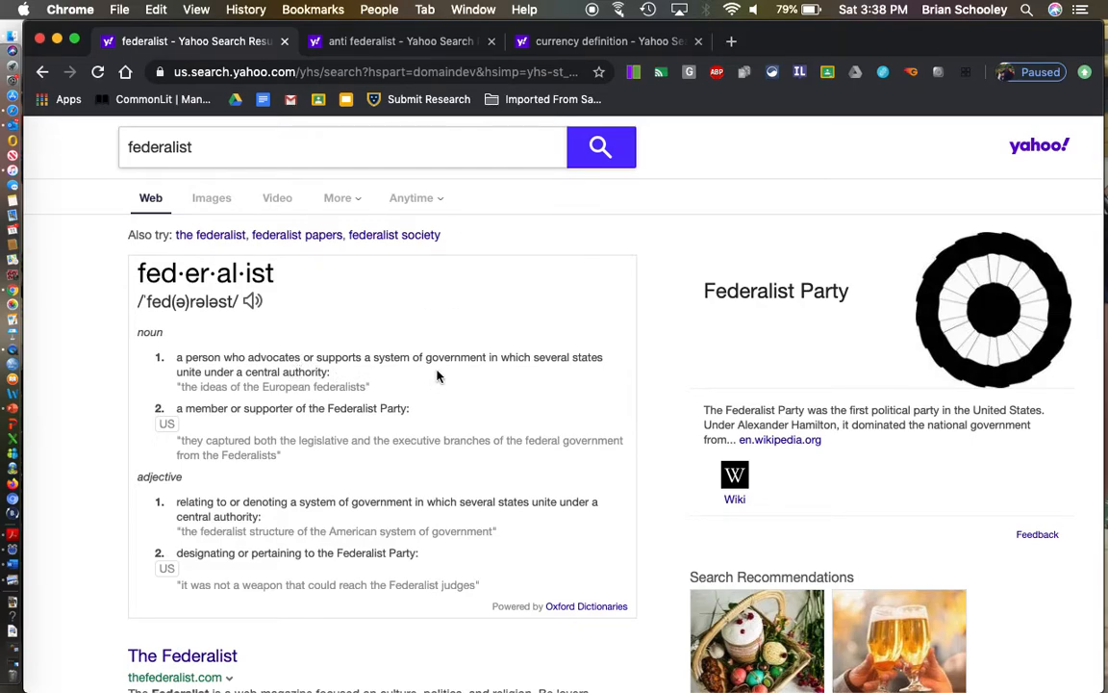
{"action": "mouse_move", "coordinate": [296, 376]}
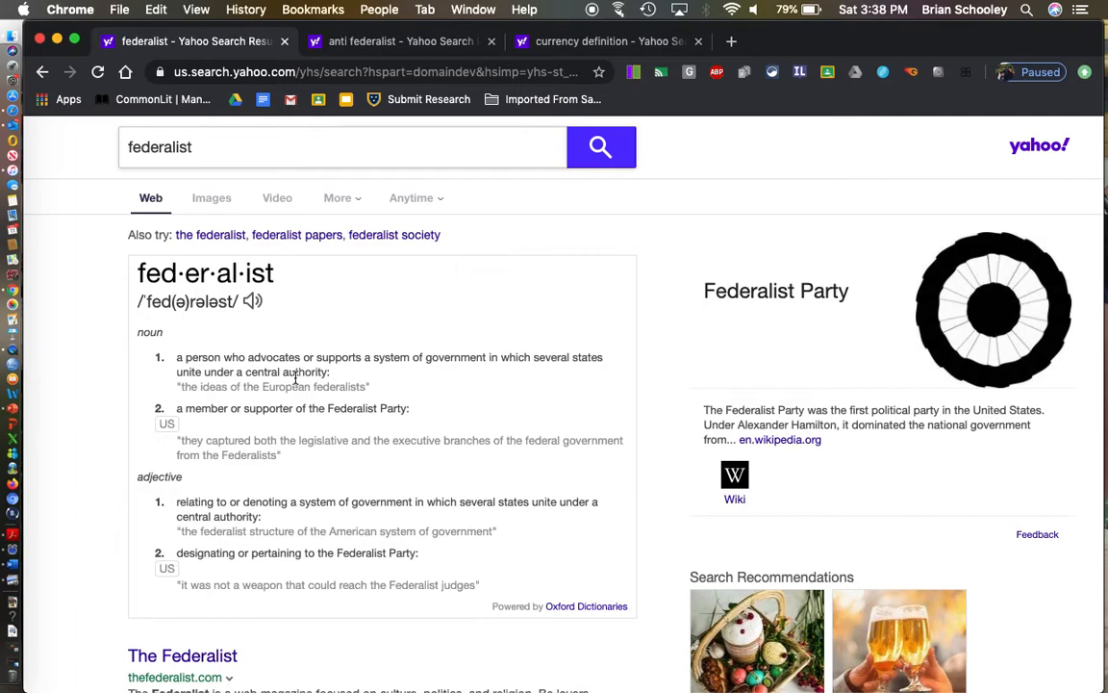
{"action": "mouse_move", "coordinate": [392, 399]}
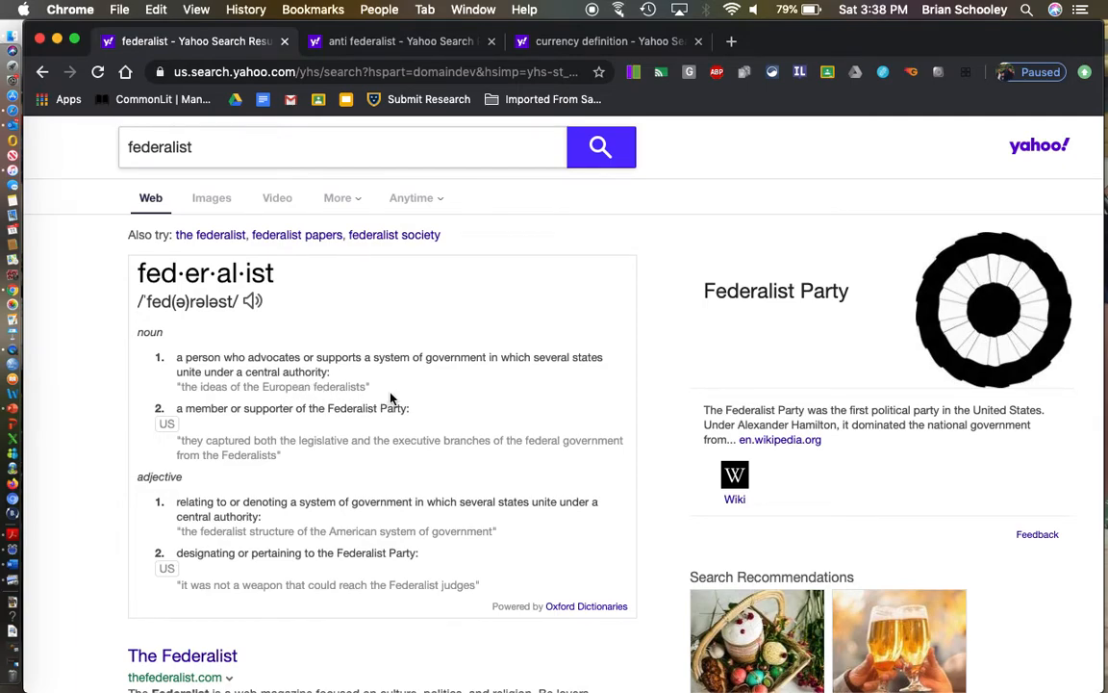
{"action": "mouse_move", "coordinate": [402, 431]}
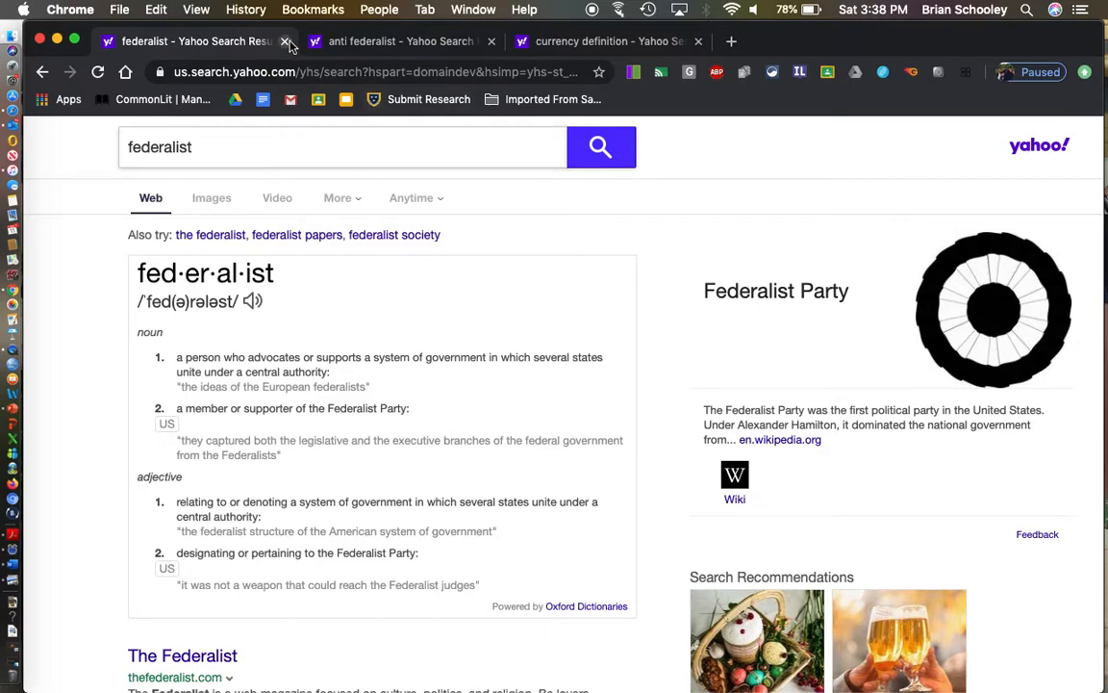
{"action": "left_click", "coordinate": [291, 41]}
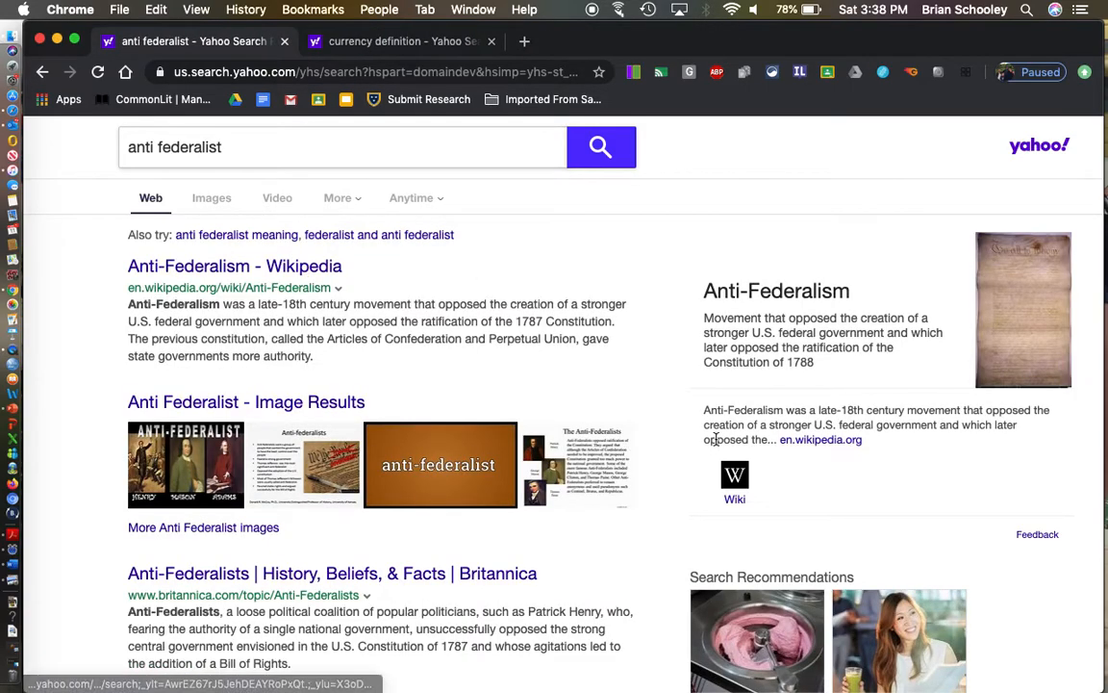
{"action": "mouse_move", "coordinate": [877, 342]}
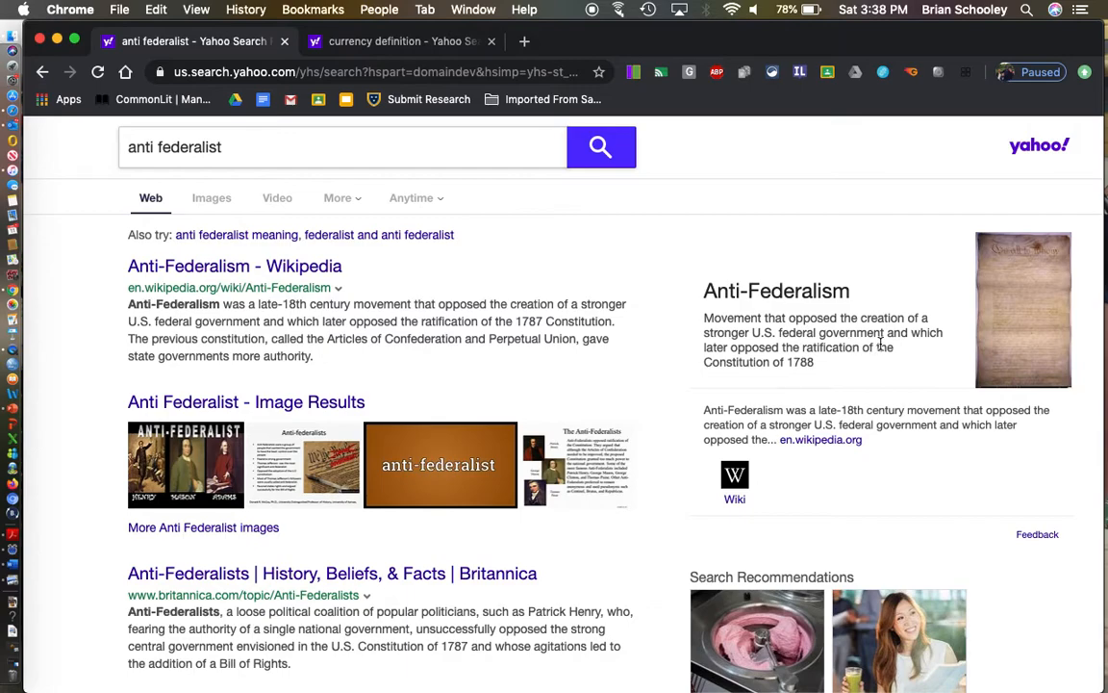
{"action": "mouse_move", "coordinate": [889, 363]}
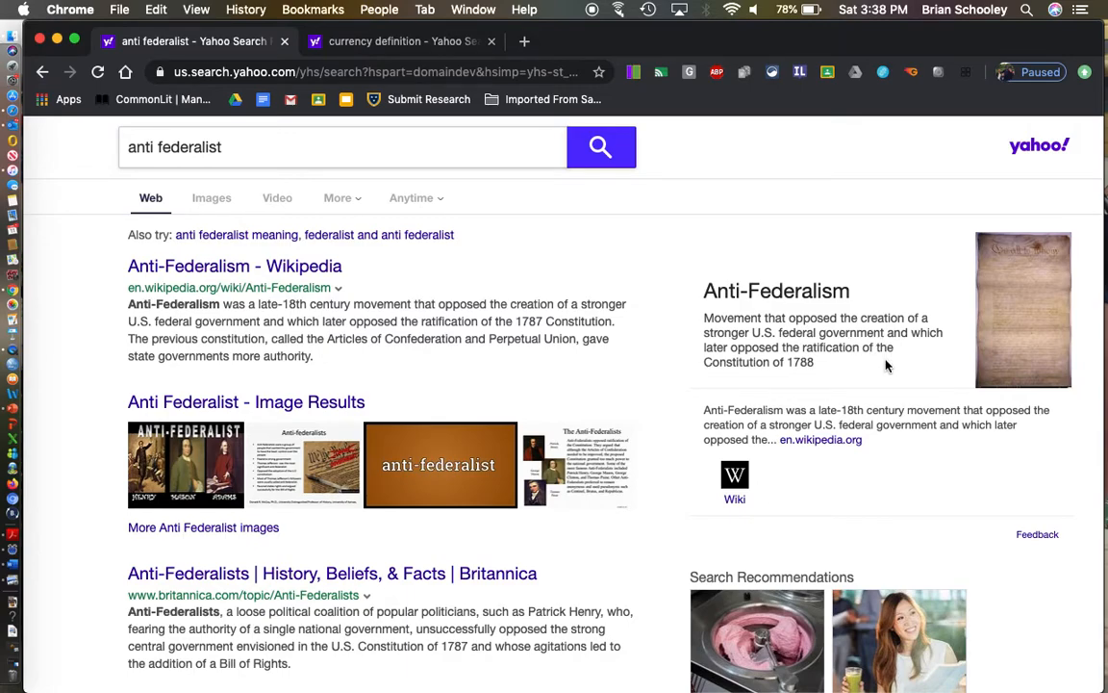
{"action": "mouse_move", "coordinate": [169, 511]}
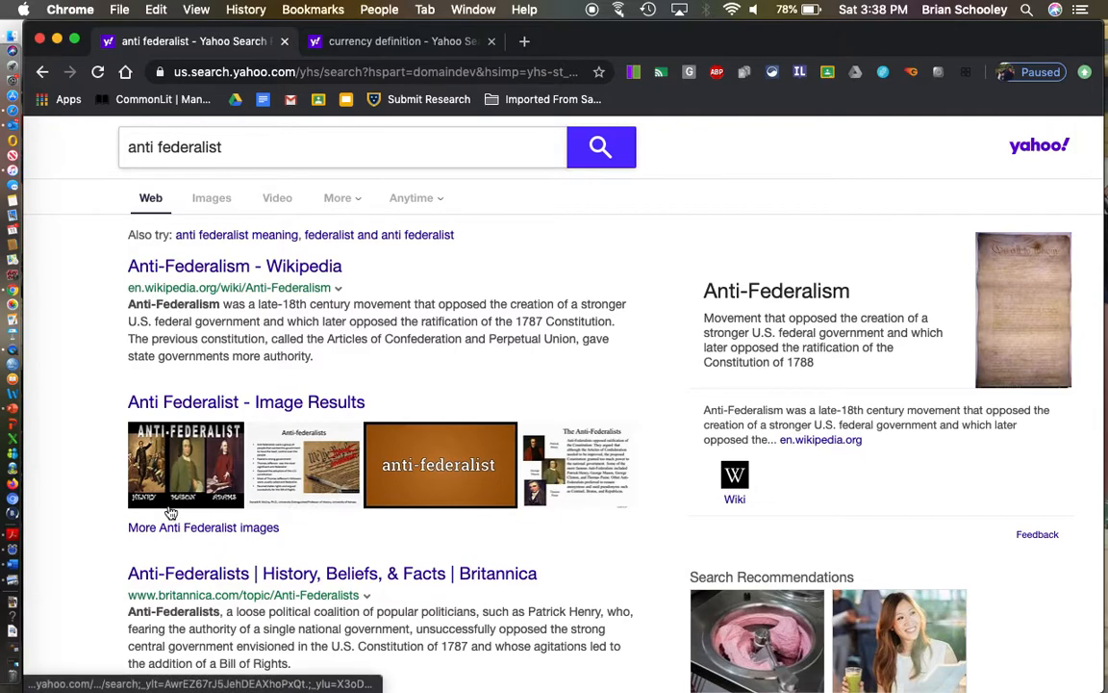
{"action": "mouse_move", "coordinate": [161, 511]}
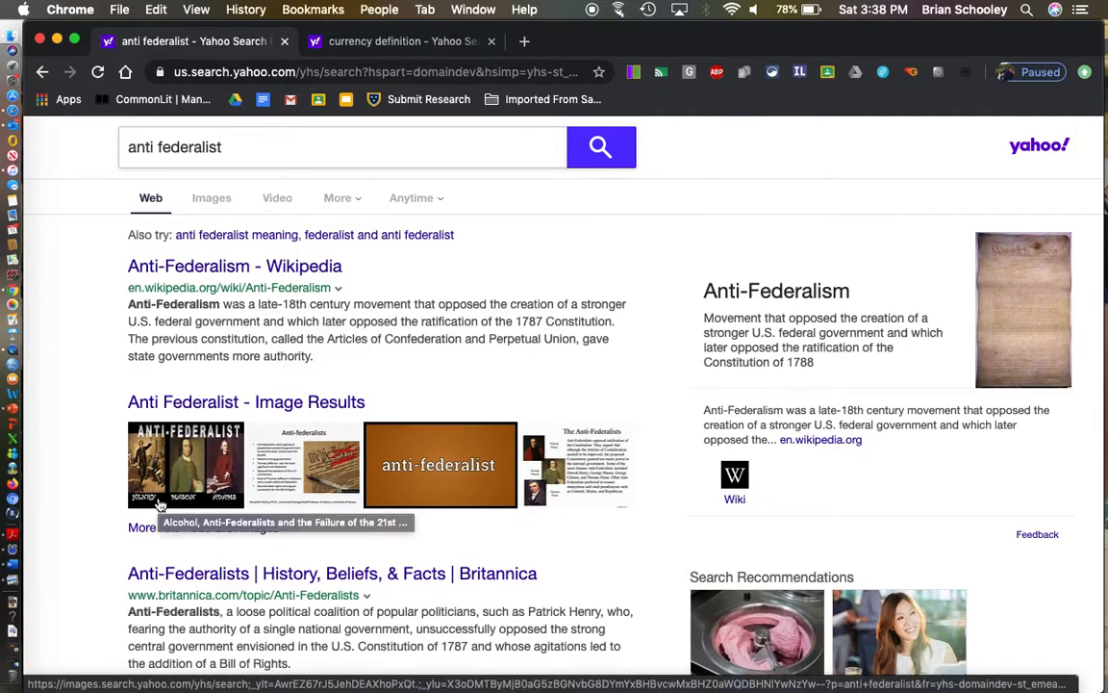